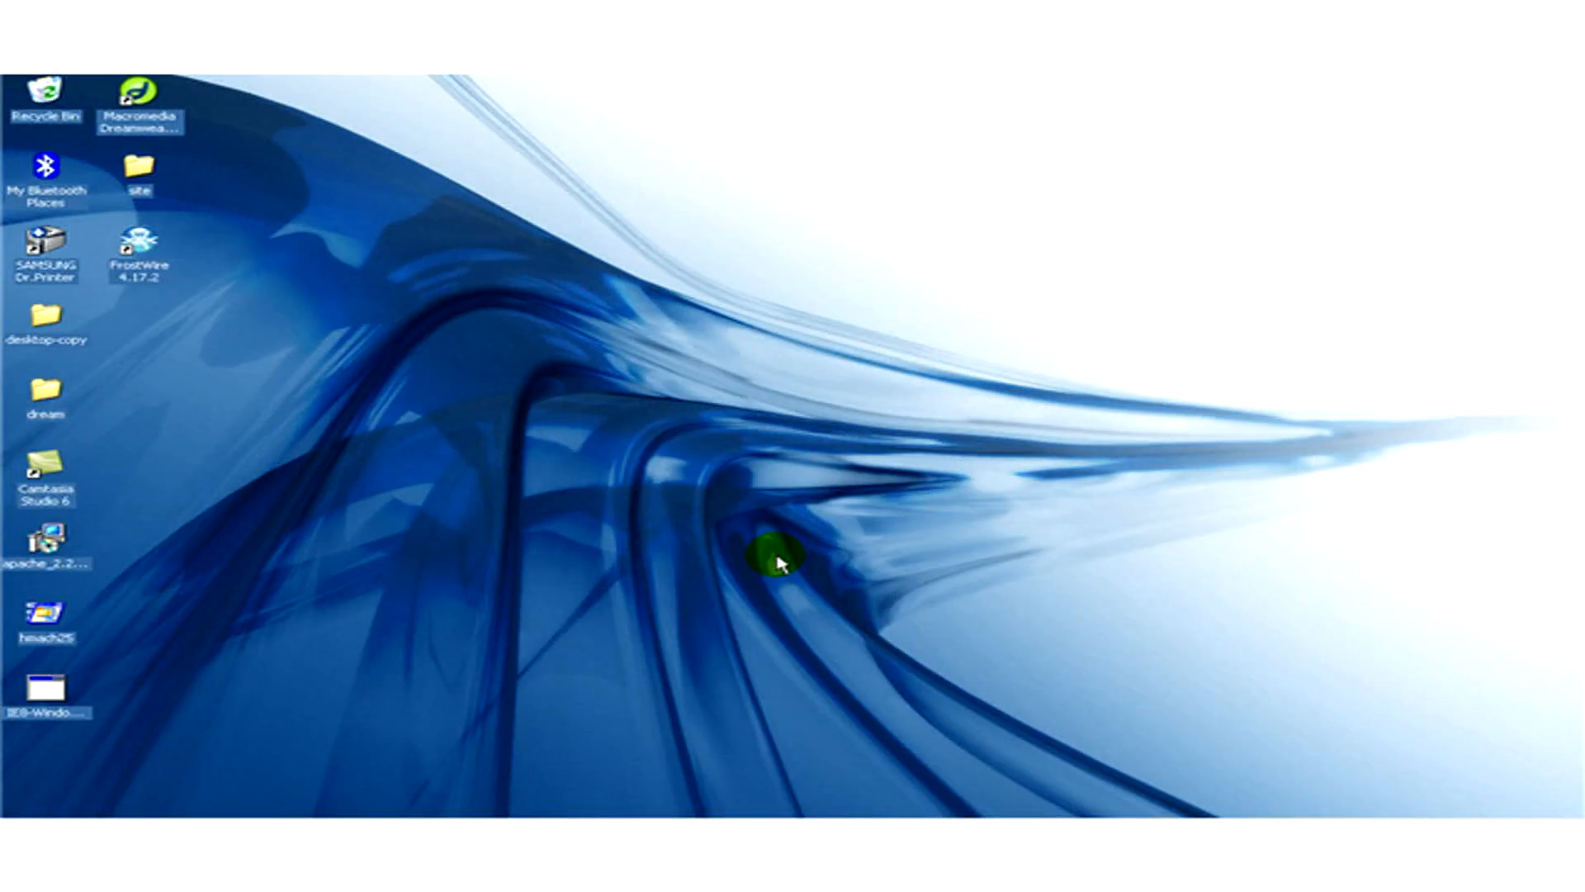
mouse_move(776, 551)
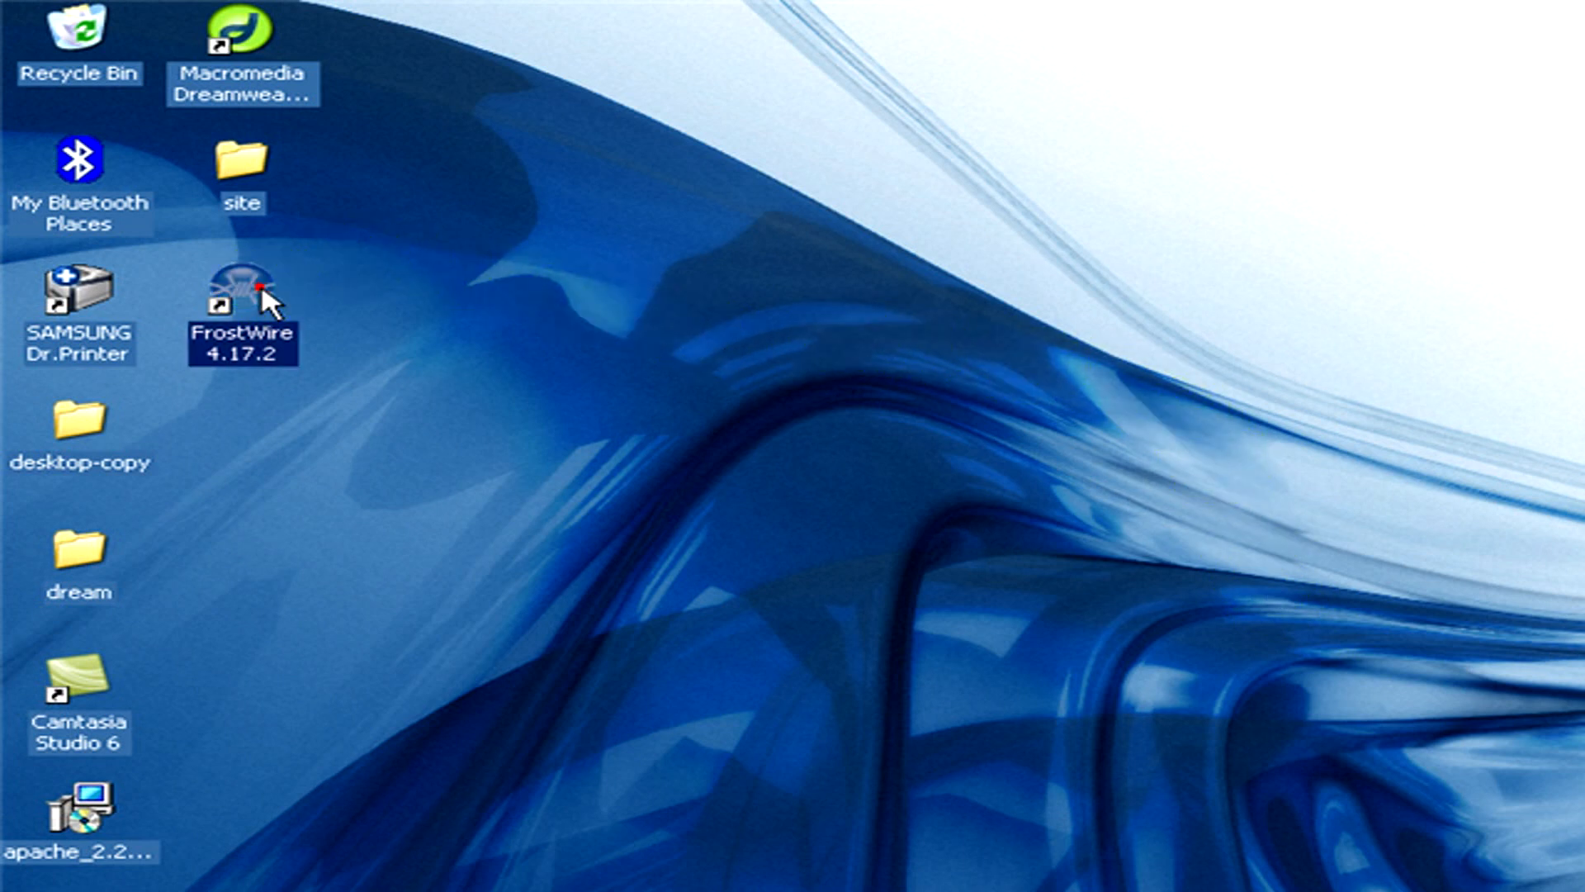
Launch FrostWire 4.17.2 from its desktop shortcut
double_click(240, 288)
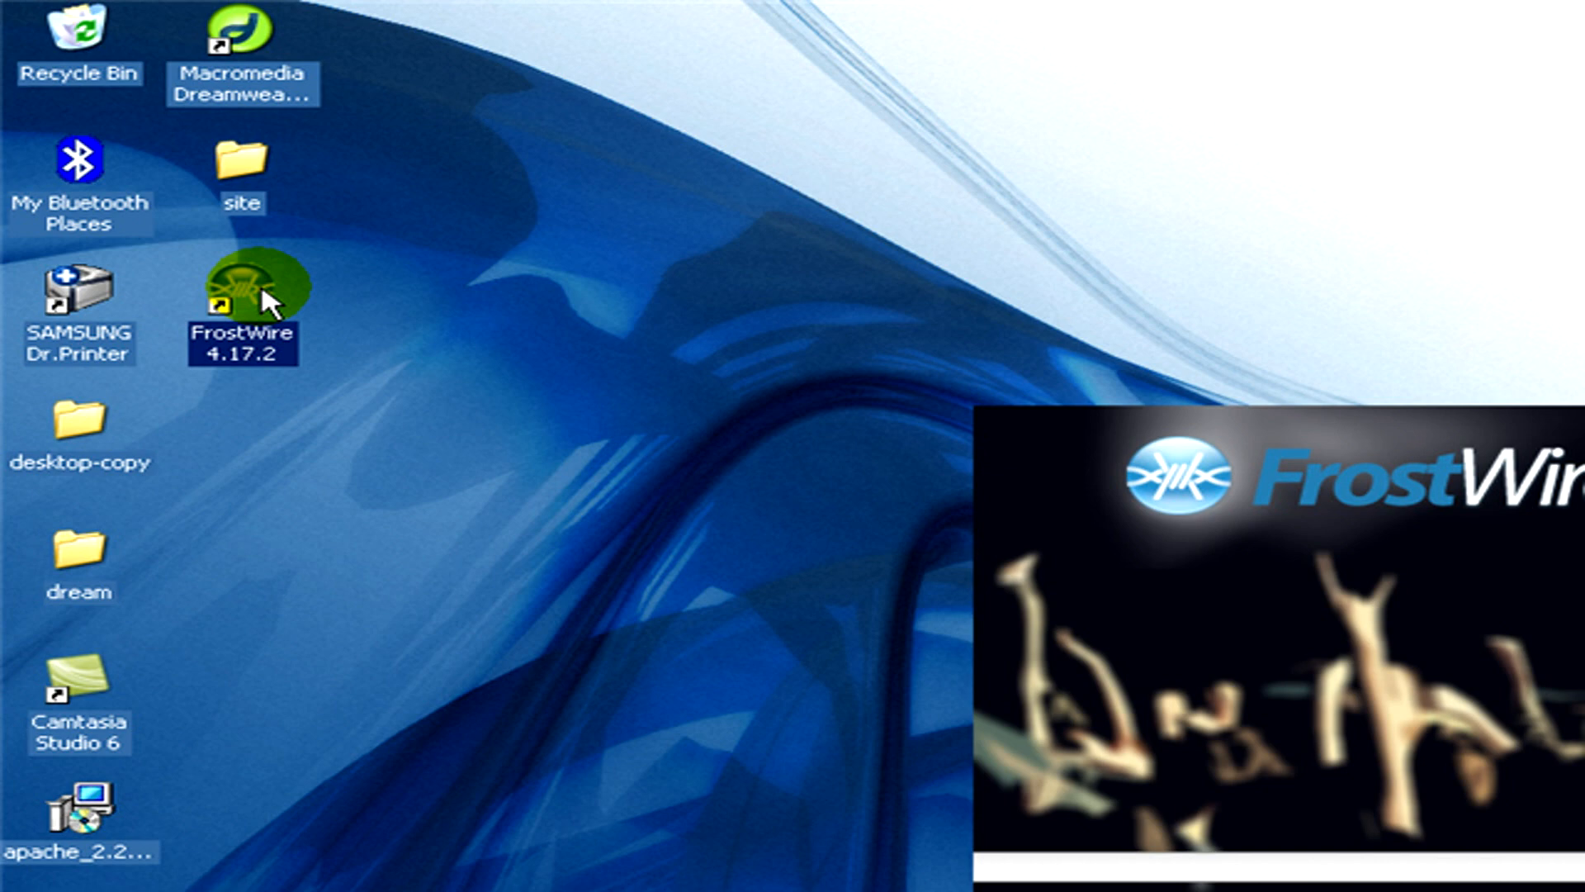
Run an audio search for the title 'Bon Jovi'
double_click(242, 293)
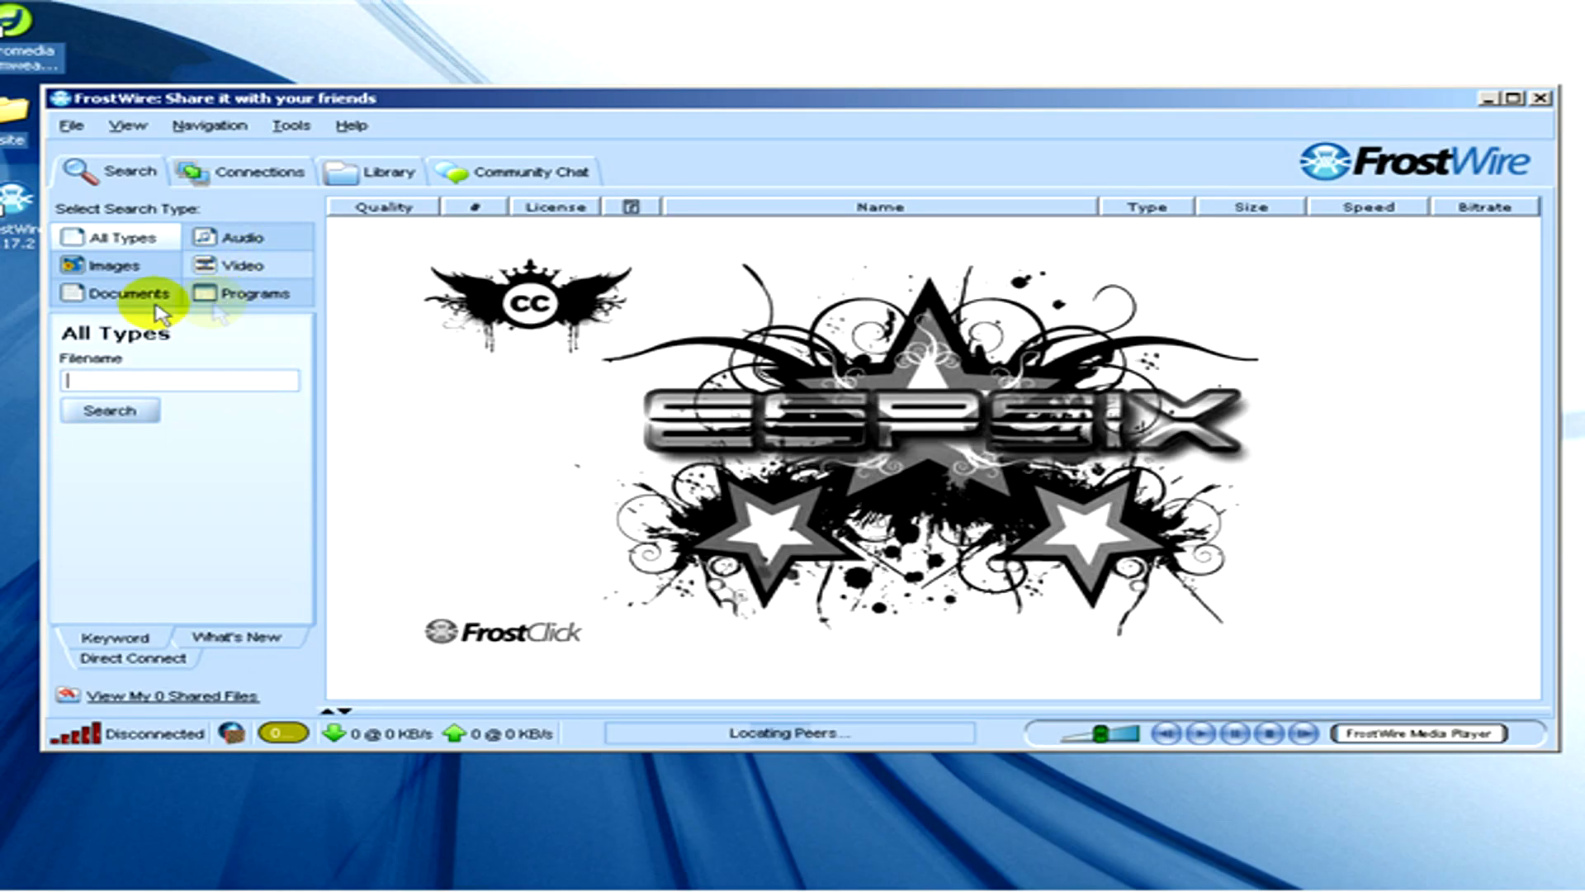
click(239, 237)
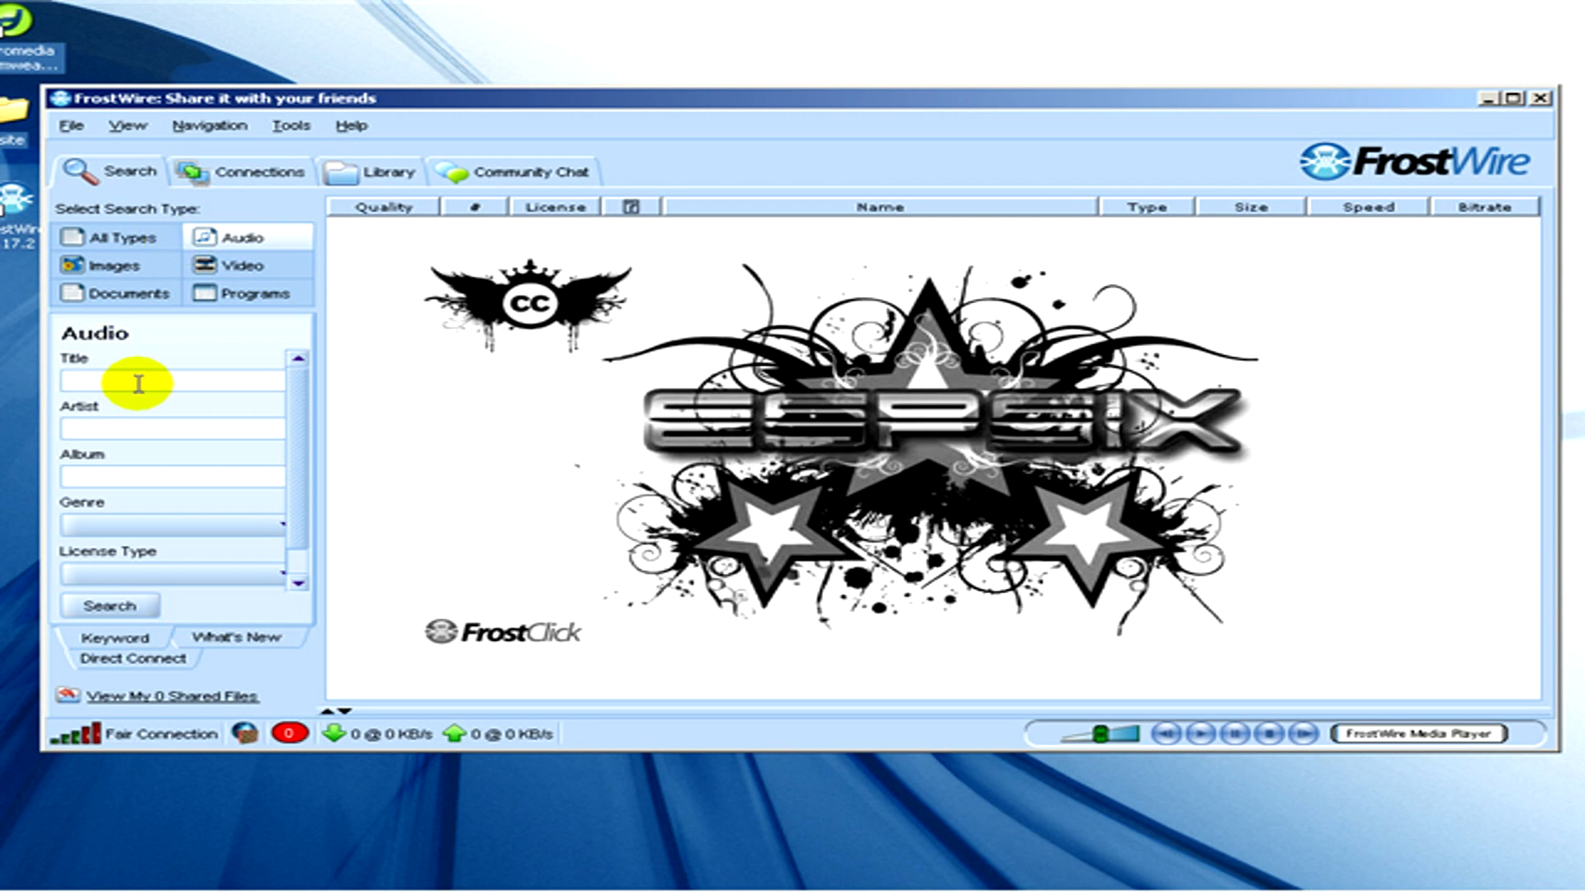
text(Bon Jo)
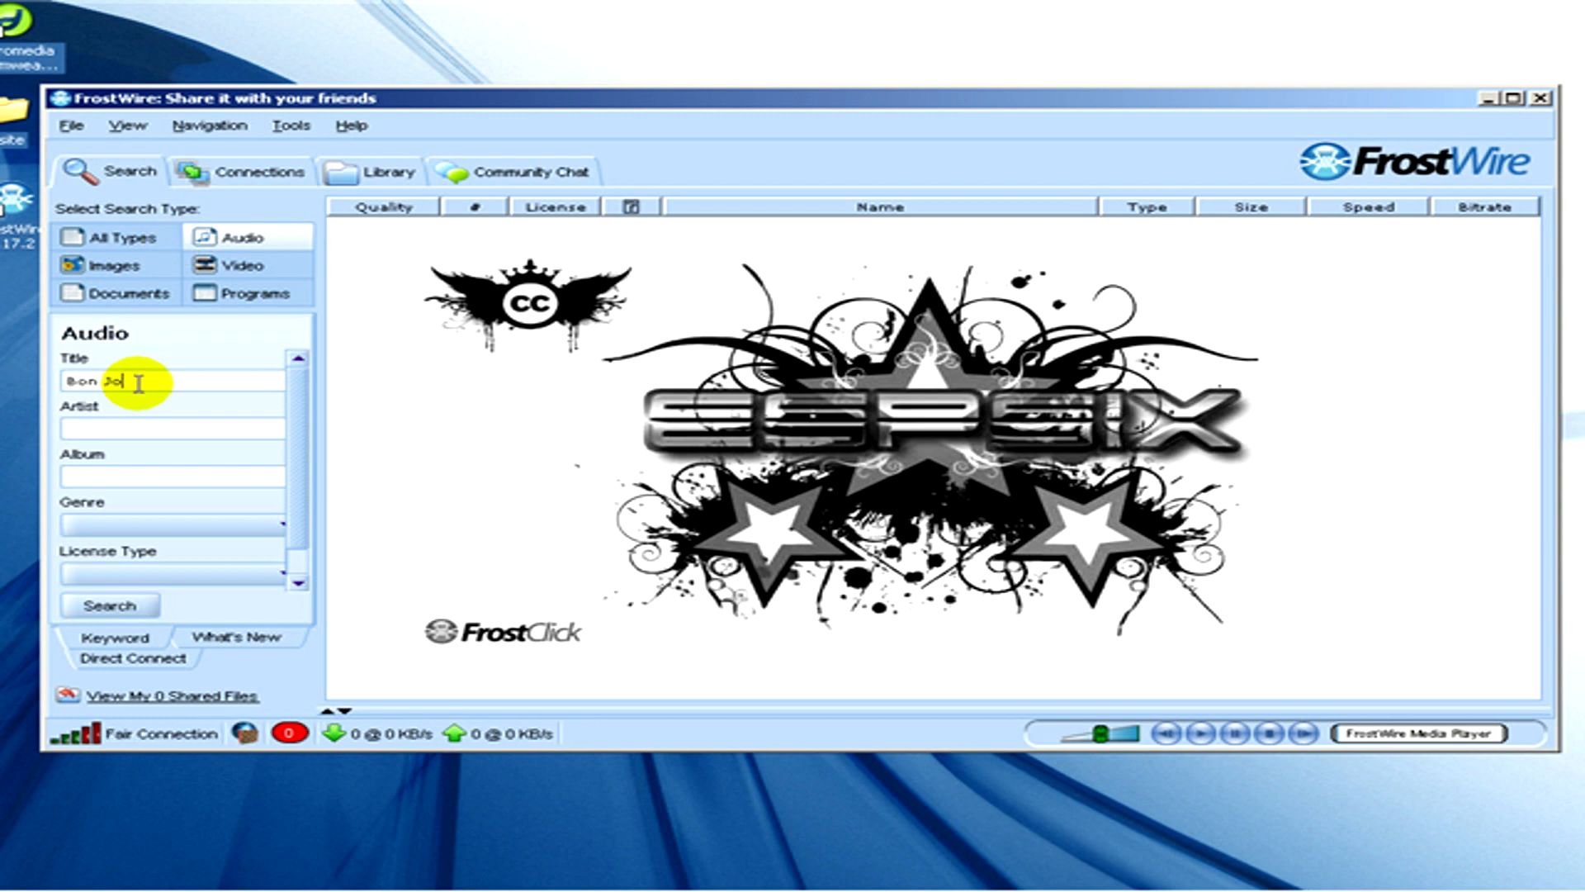
text(vi)
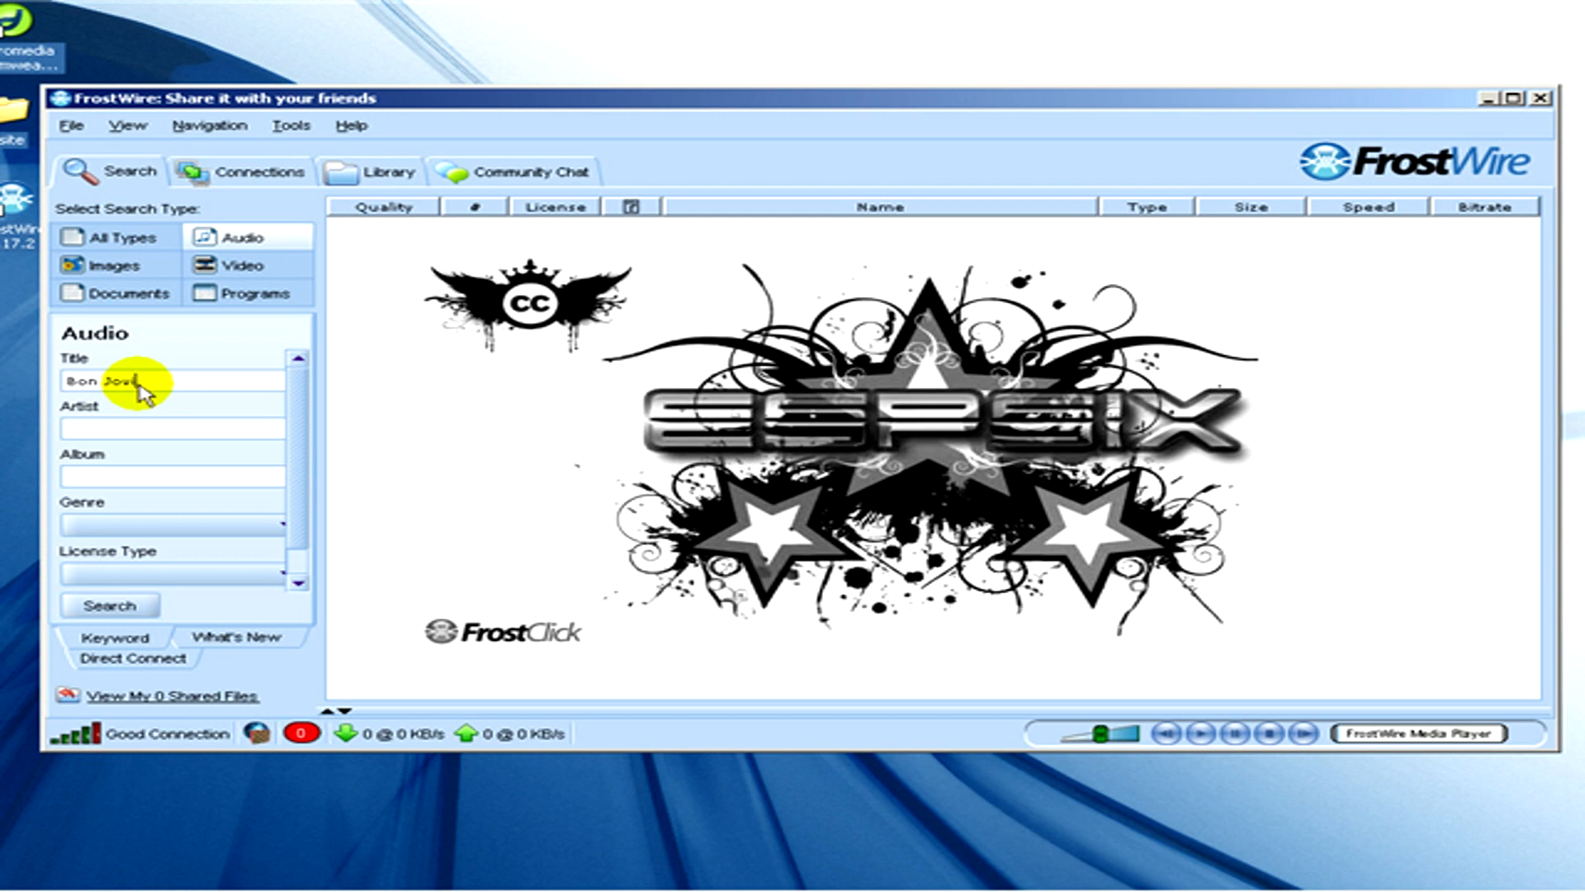
click(109, 605)
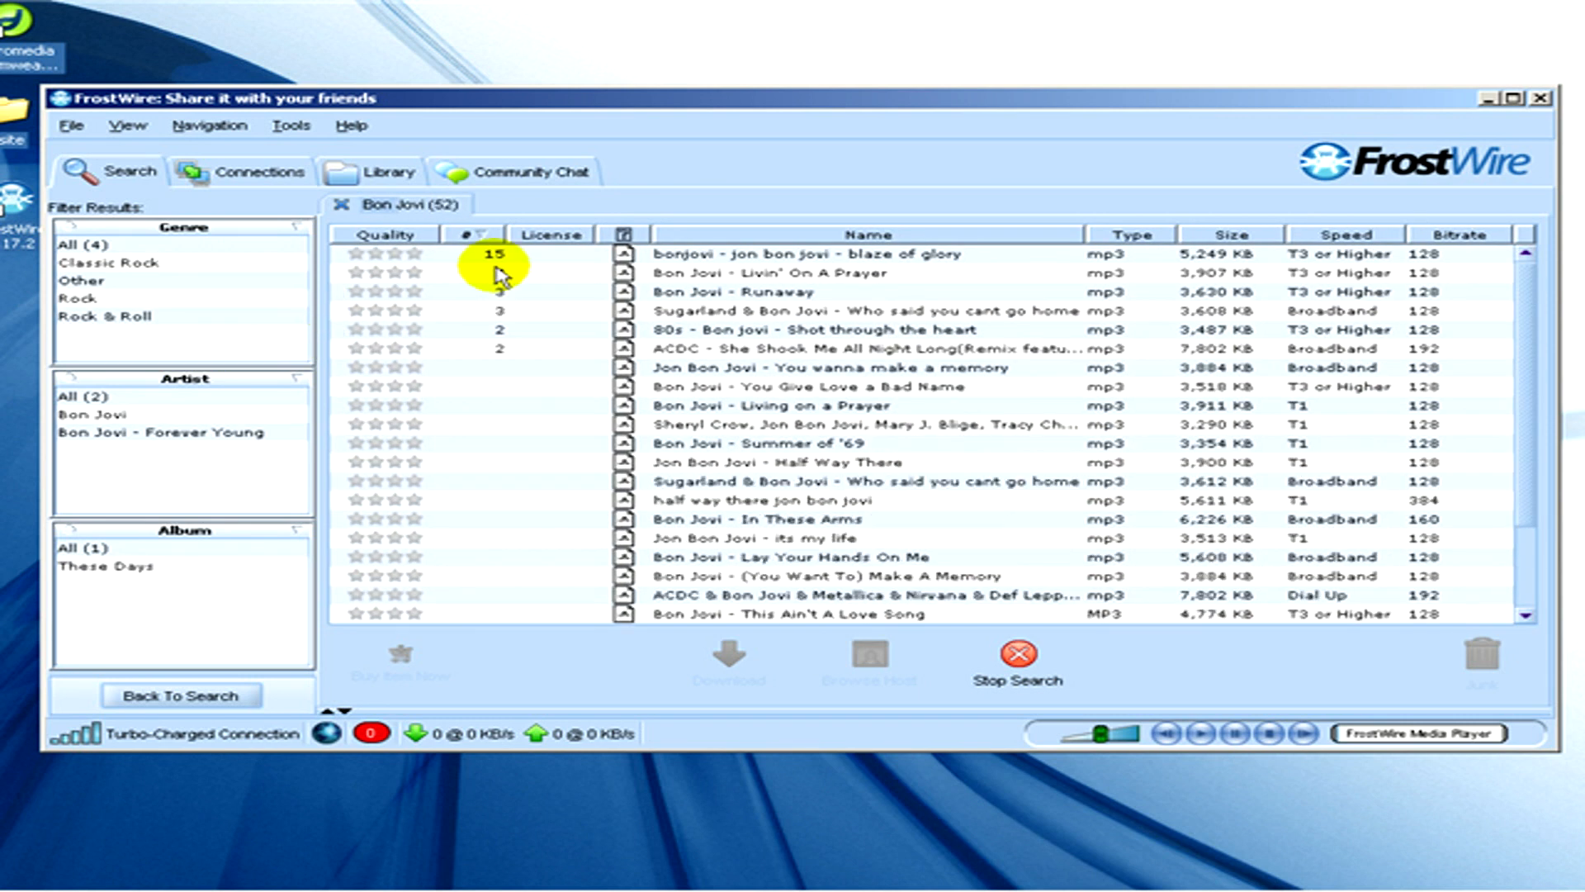
Toggle the downloads panel and stop the Bon Jovi search
click(1536, 98)
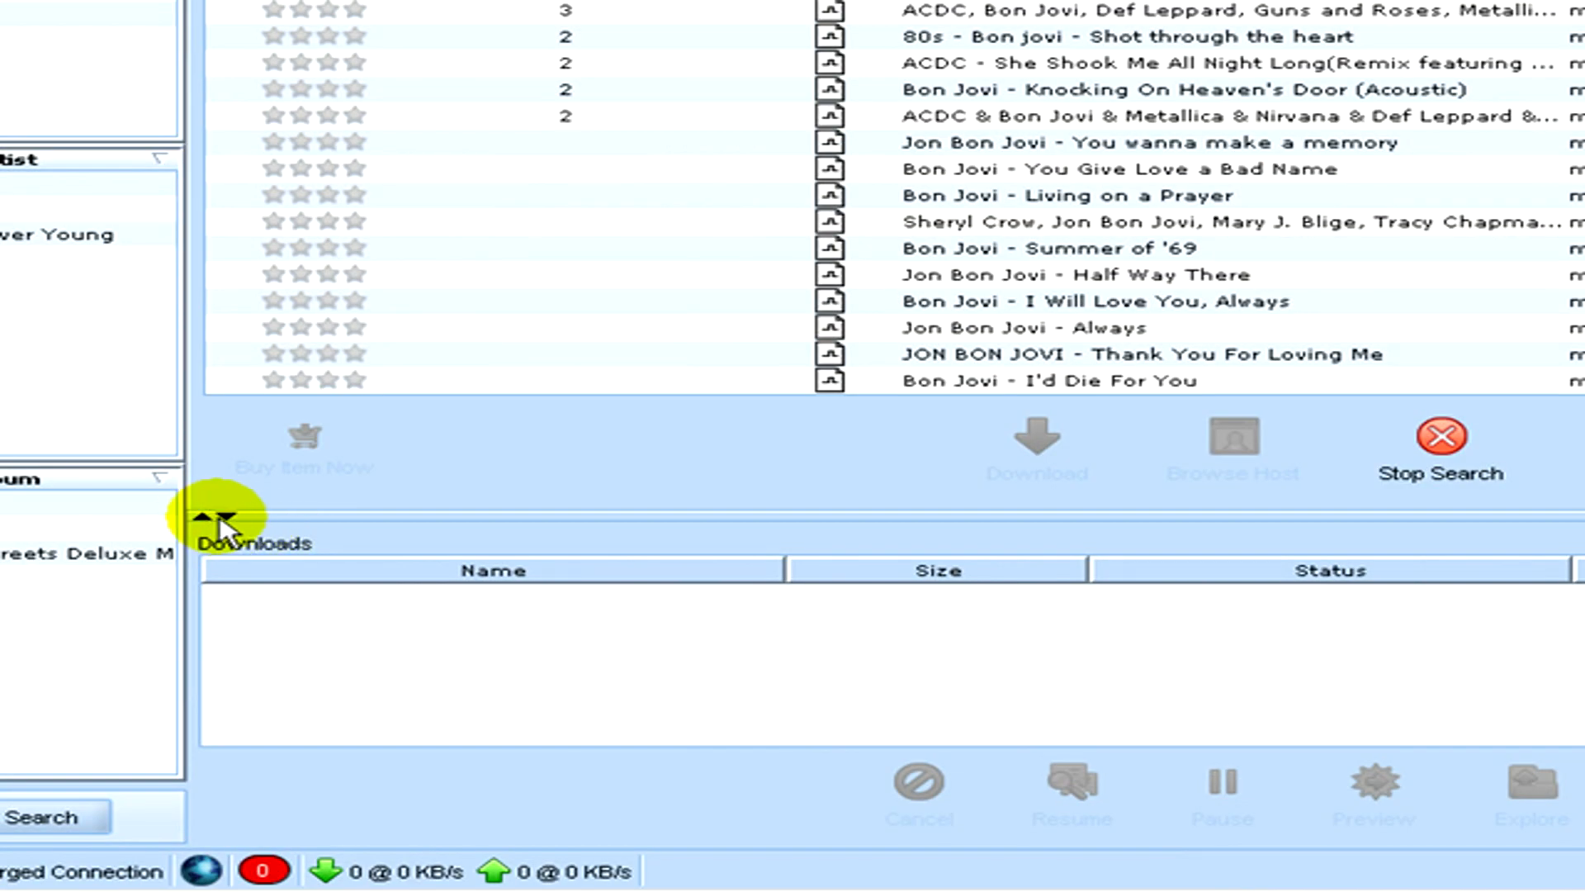
click(212, 517)
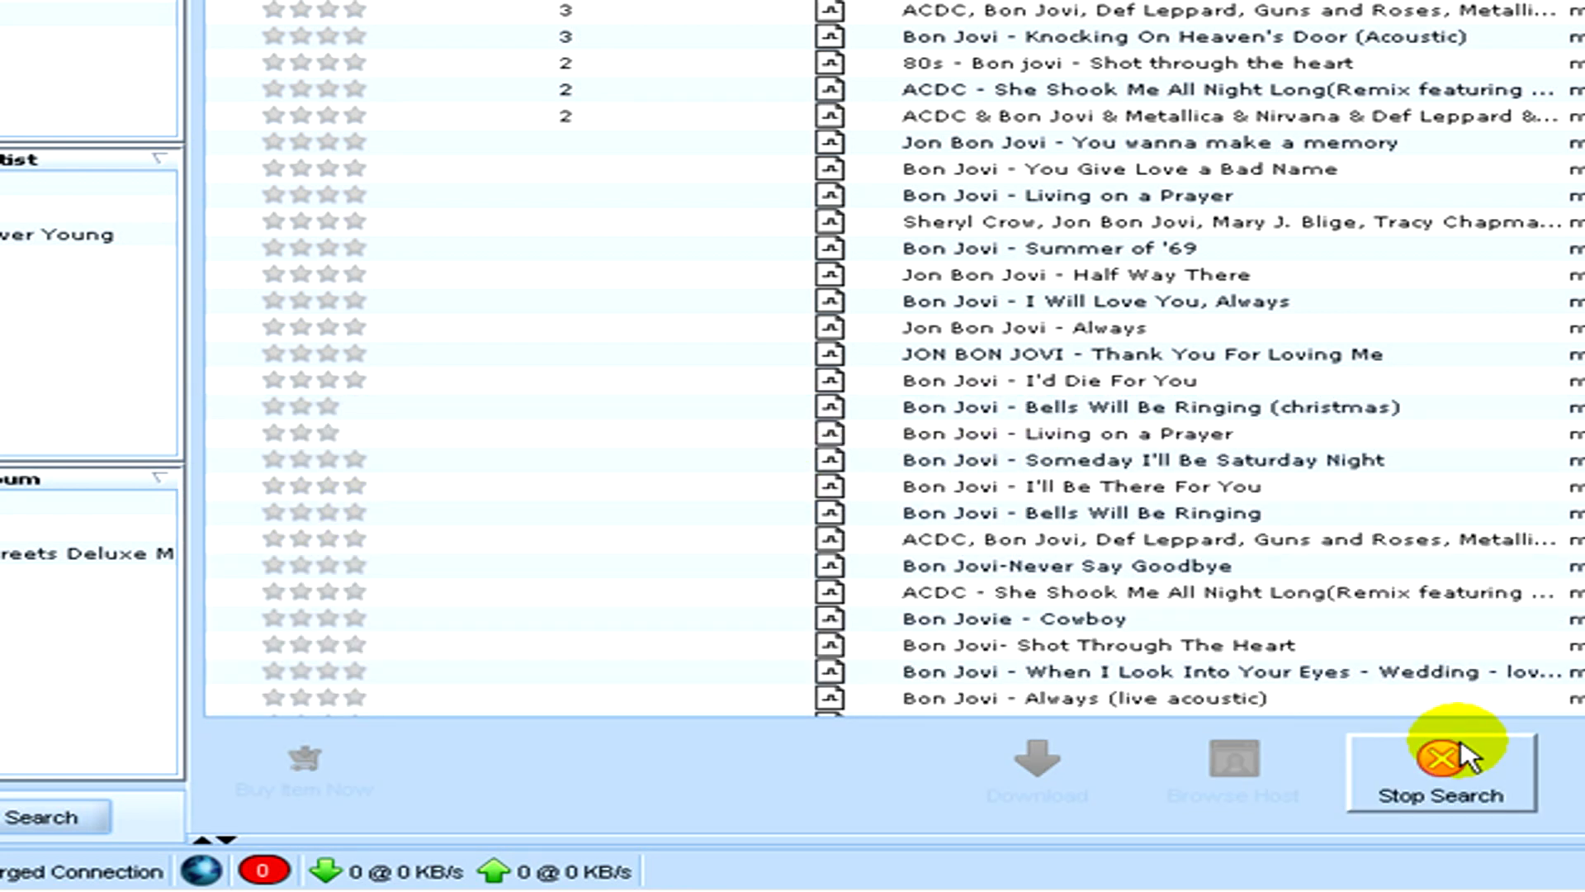
click(1440, 770)
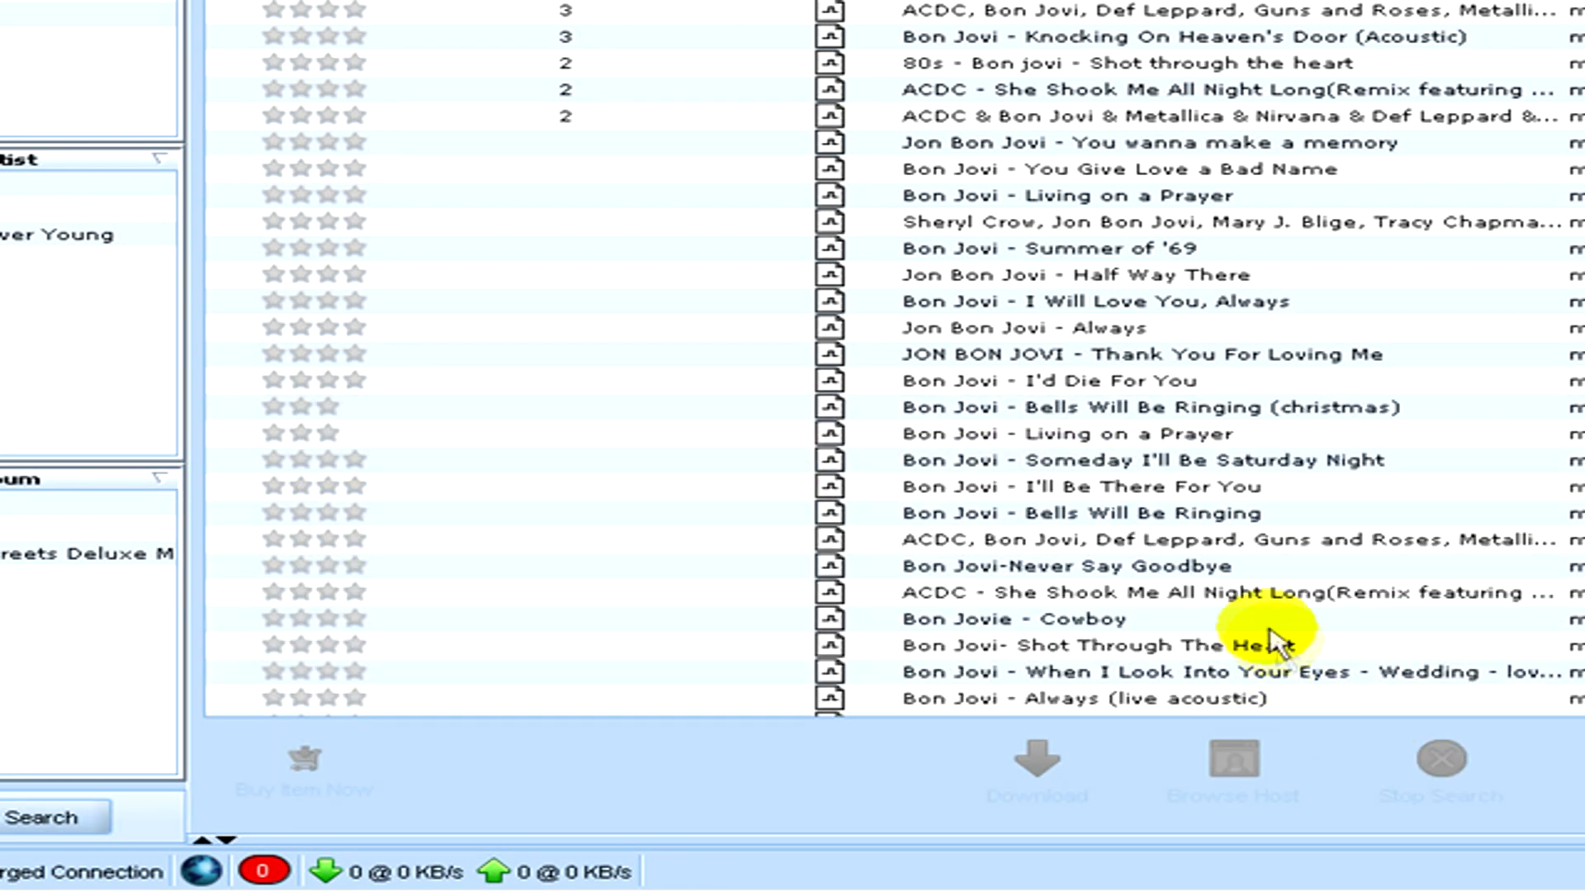
Download 'Bon Jovi-Never Say Goodbye' and show it in the Downloads panel
click(1061, 565)
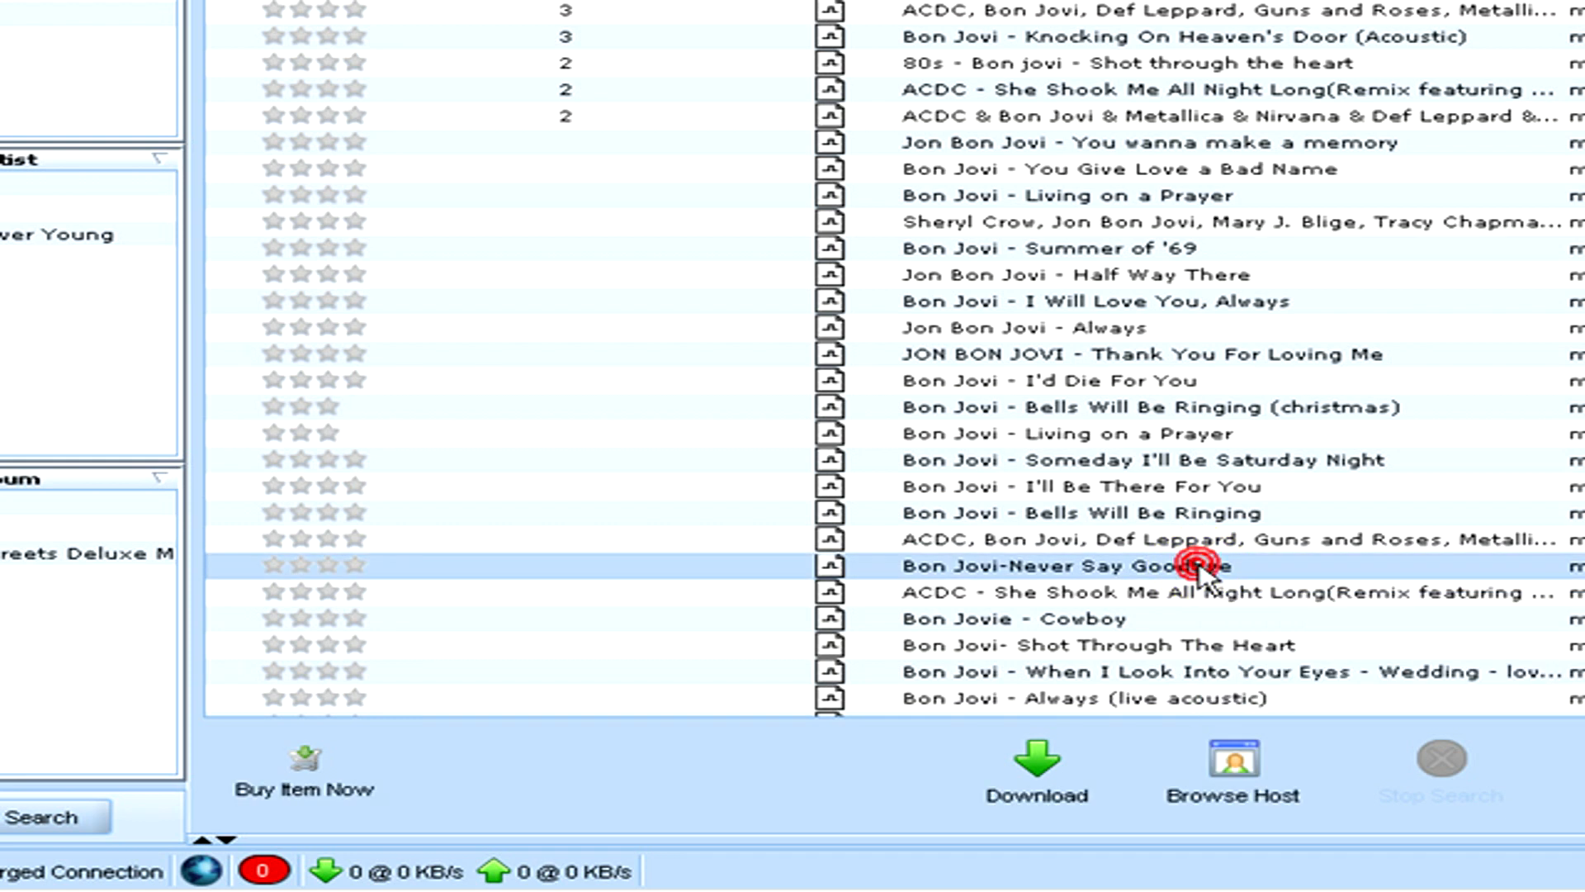
click(1035, 768)
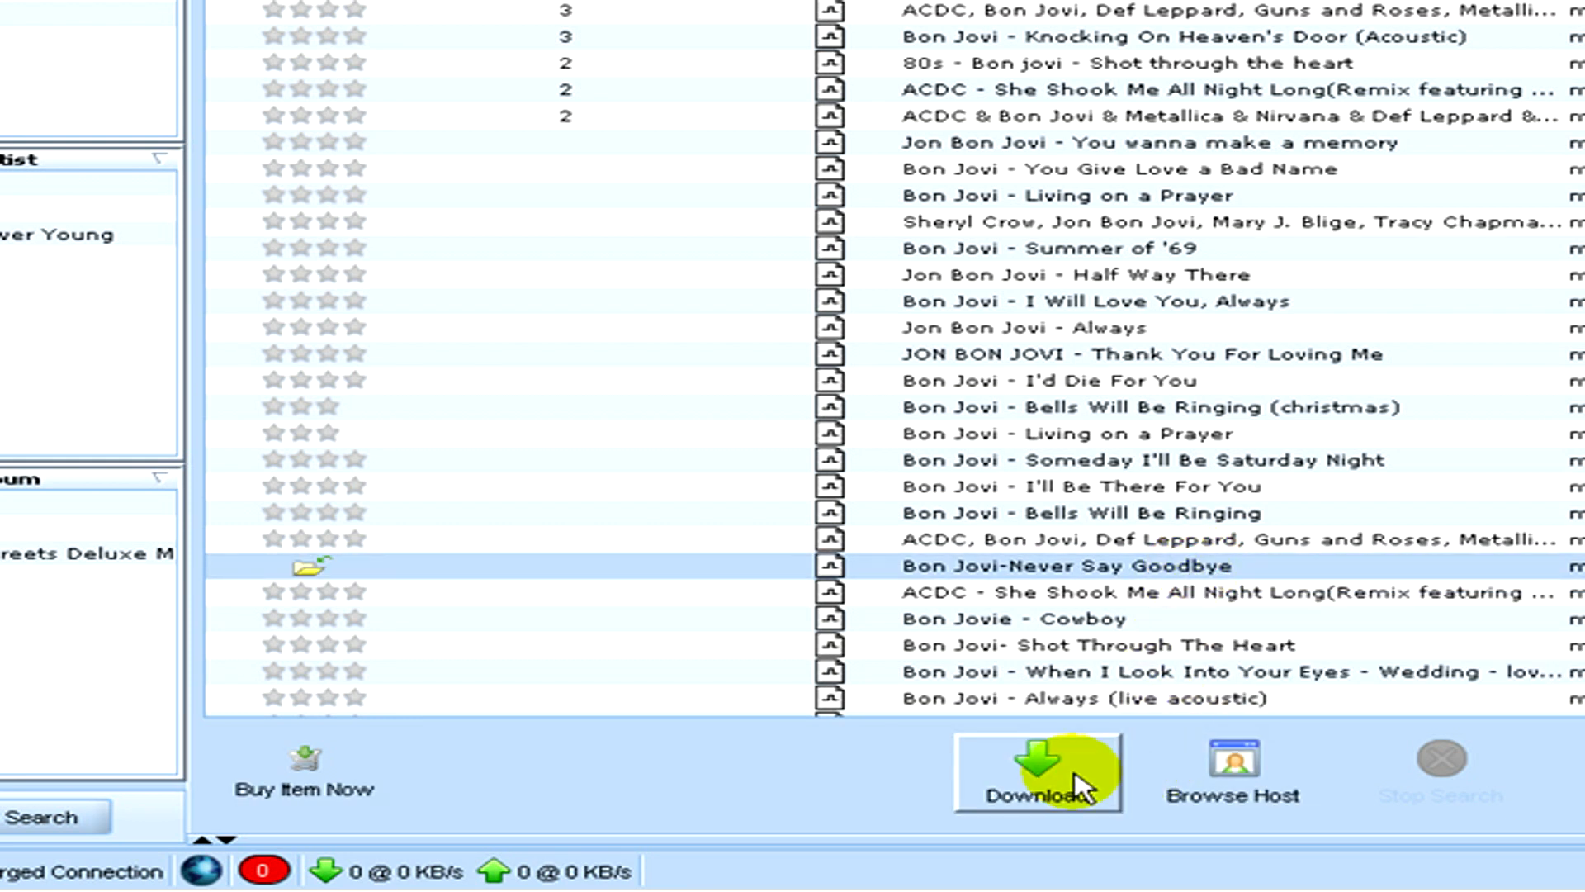
click(1036, 768)
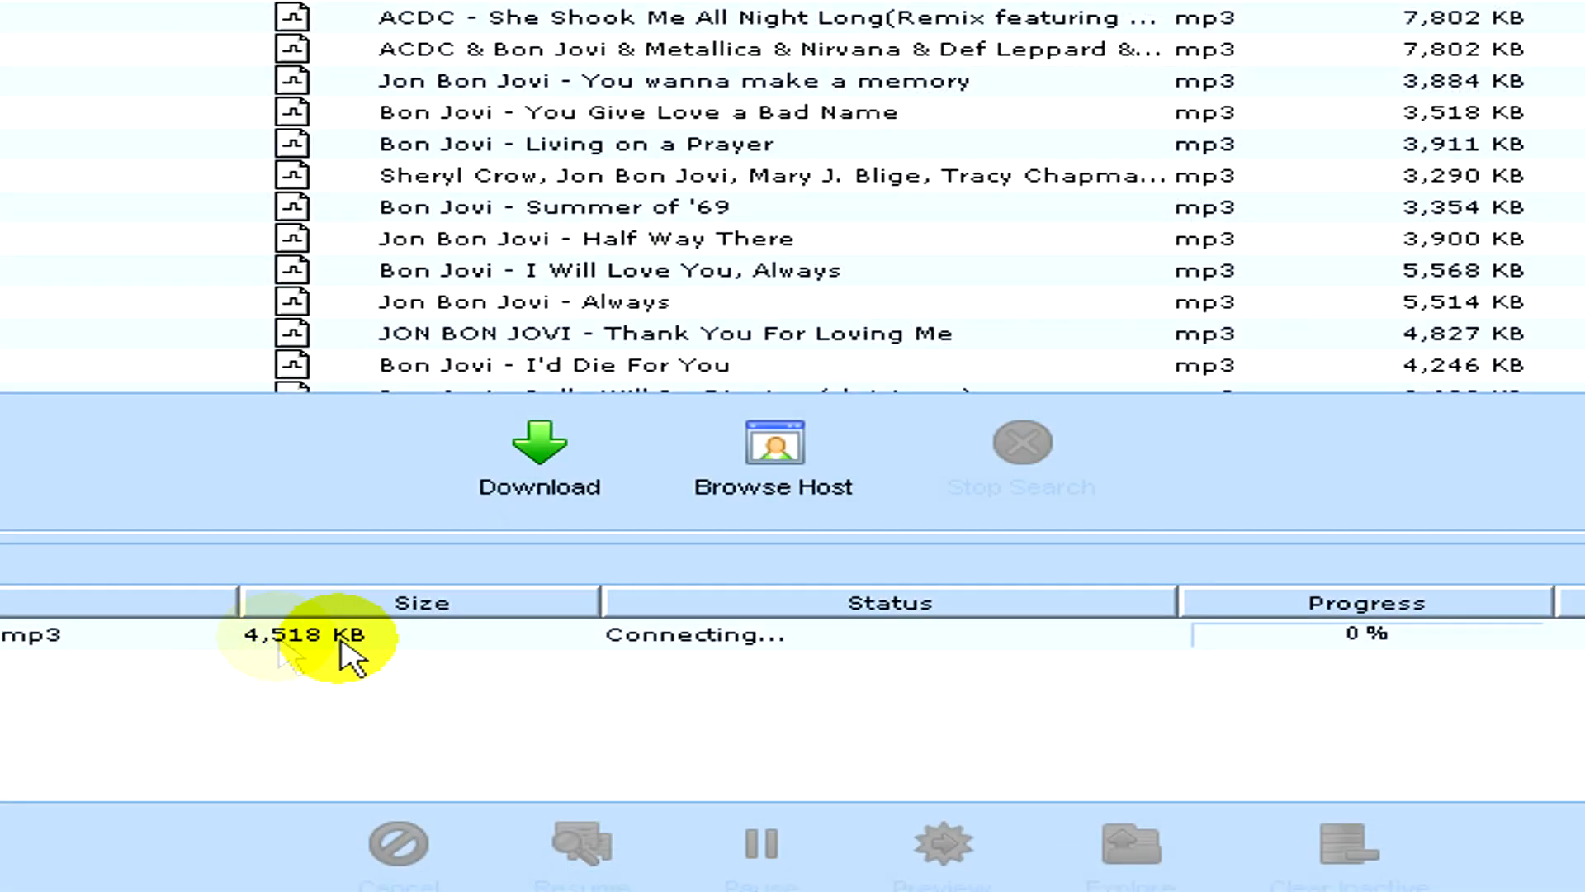
mouse_move(1385, 662)
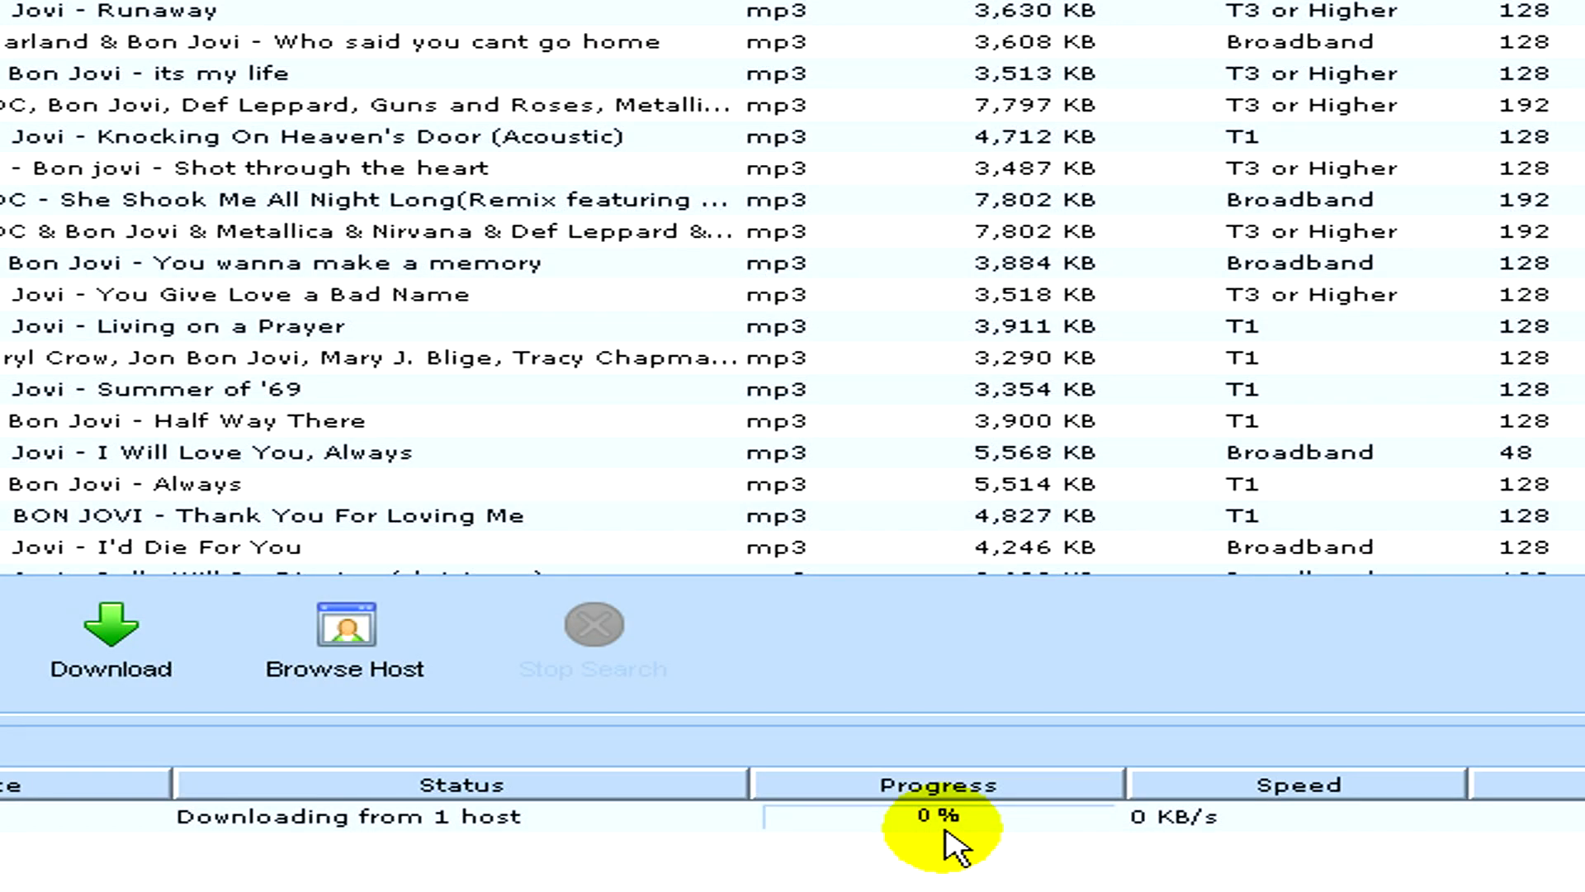
mouse_move(1143, 846)
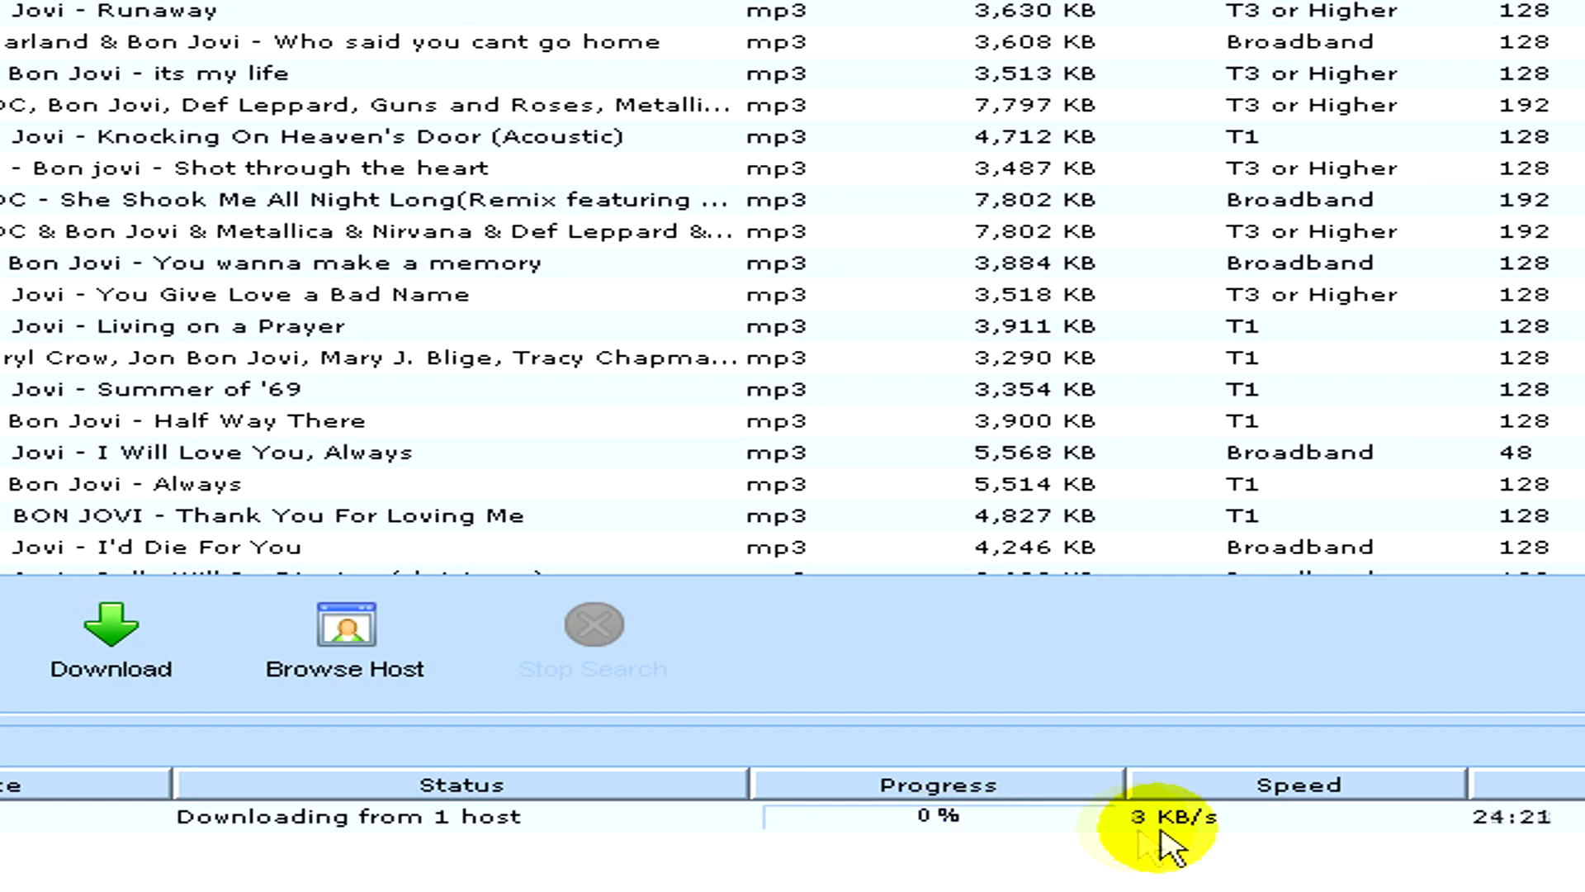
mouse_move(1505, 849)
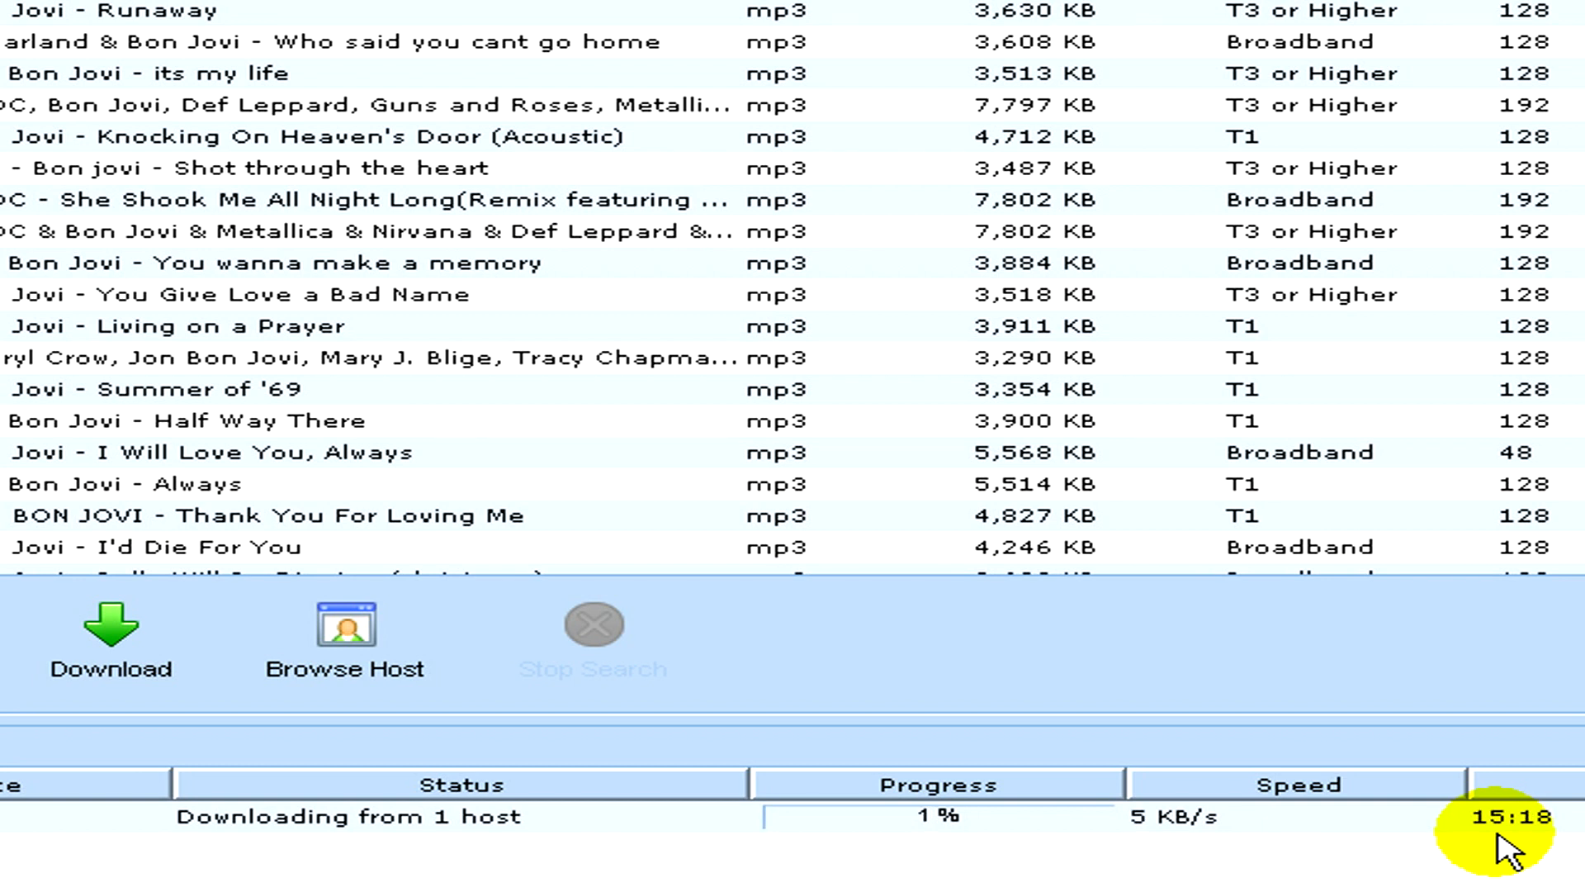
mouse_move(1287, 720)
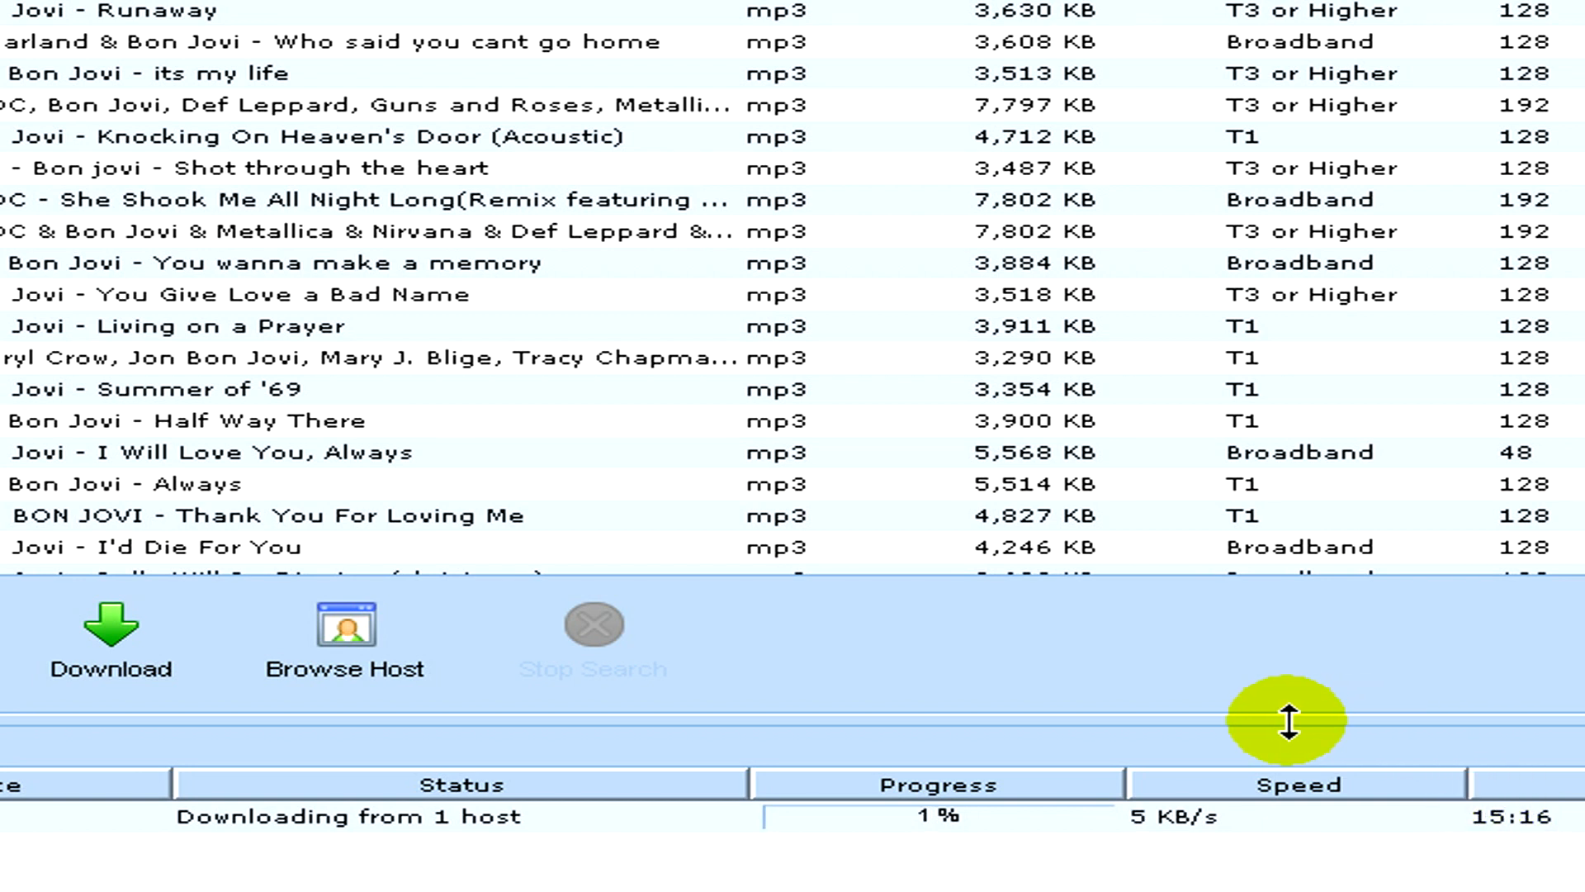